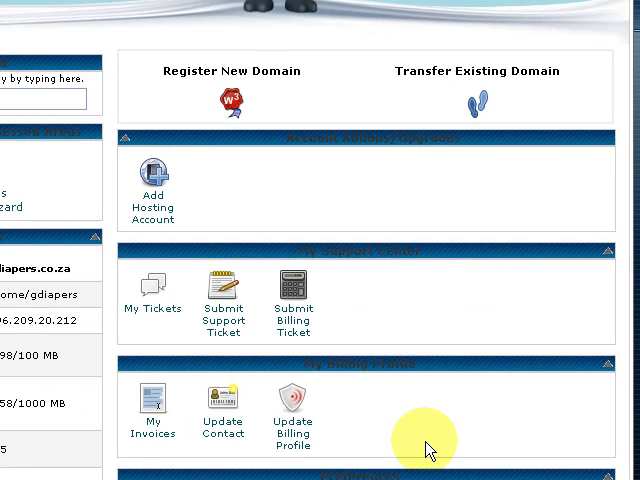
pyautogui.moveTo(227, 98)
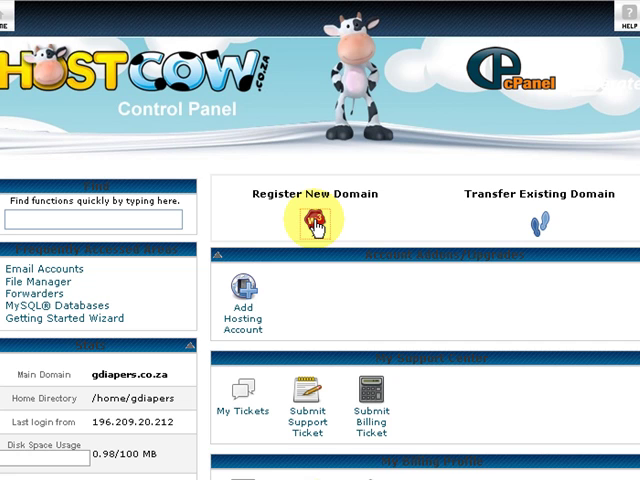
# Click into the cPanel home page and scroll down through its sections.
pyautogui.click(311, 218)
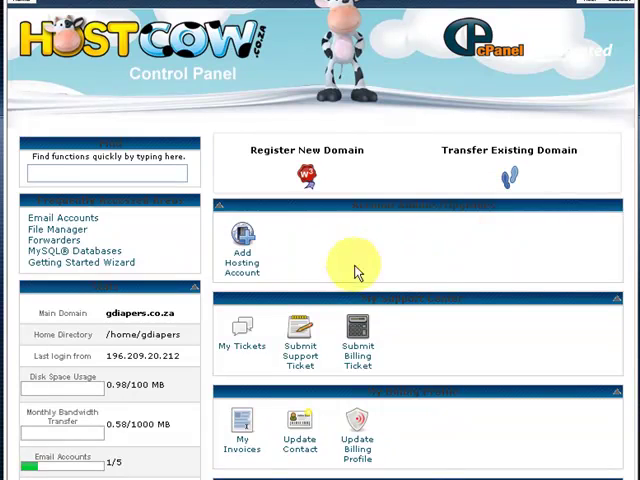
pyautogui.moveTo(235, 267)
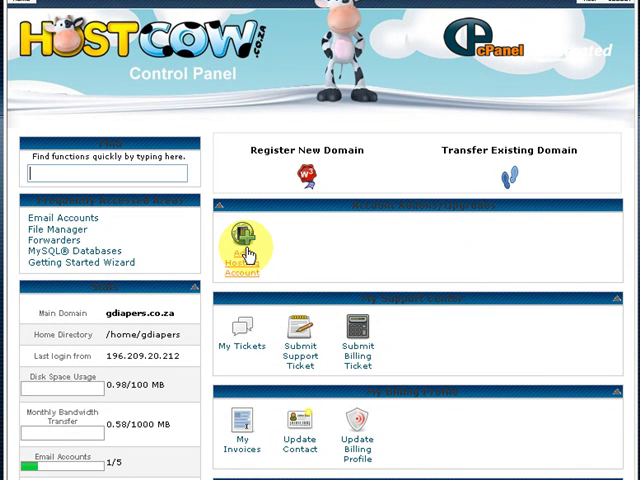
pyautogui.scroll(-3)
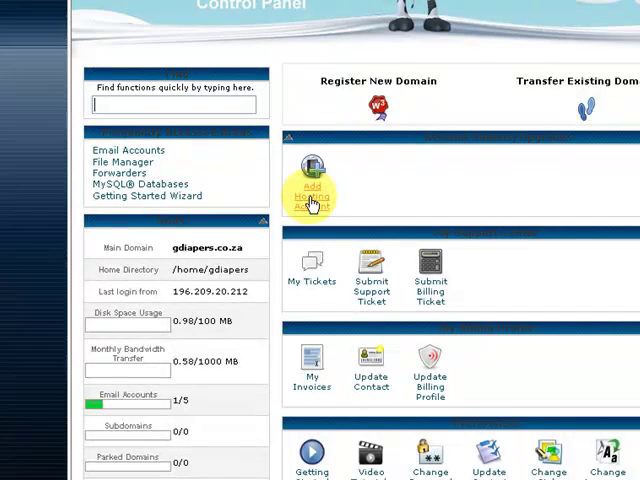
pyautogui.moveTo(311, 275)
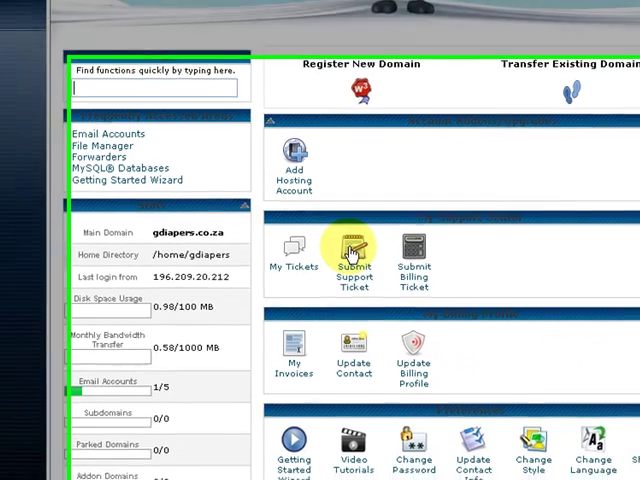
pyautogui.scroll(-3)
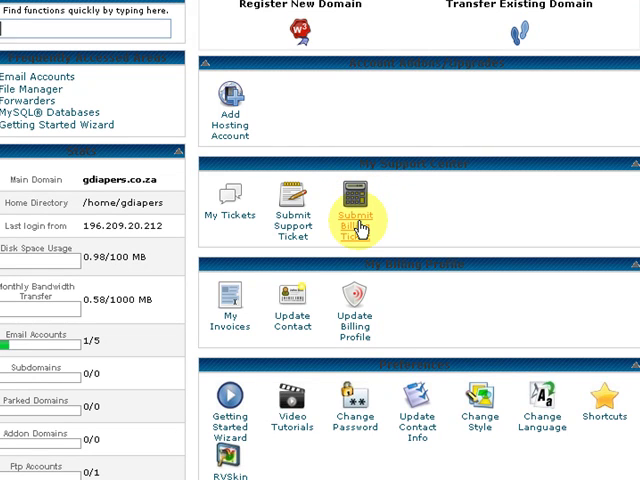
pyautogui.moveTo(230, 290)
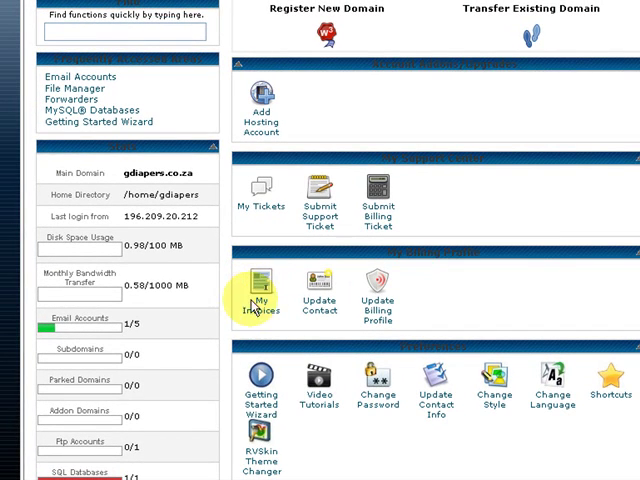
pyautogui.moveTo(320, 285)
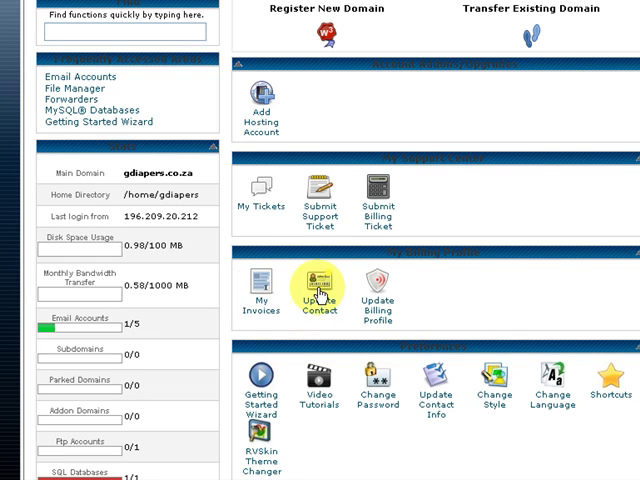
pyautogui.moveTo(378, 301)
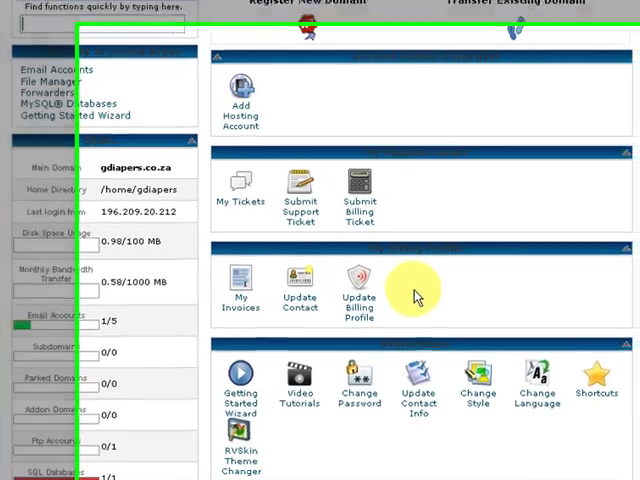
pyautogui.scroll(-3)
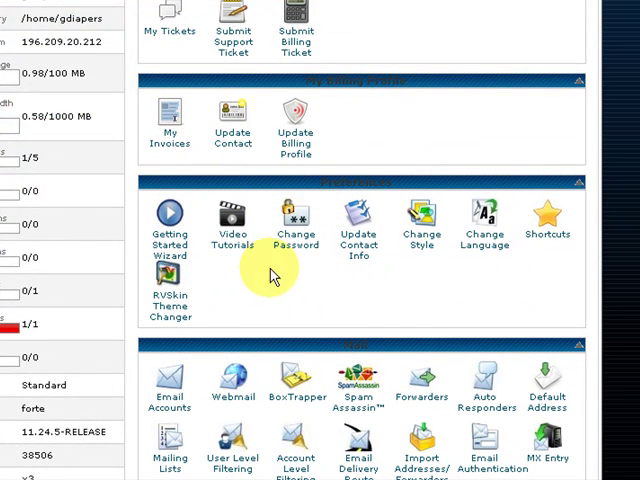
pyautogui.moveTo(547, 218)
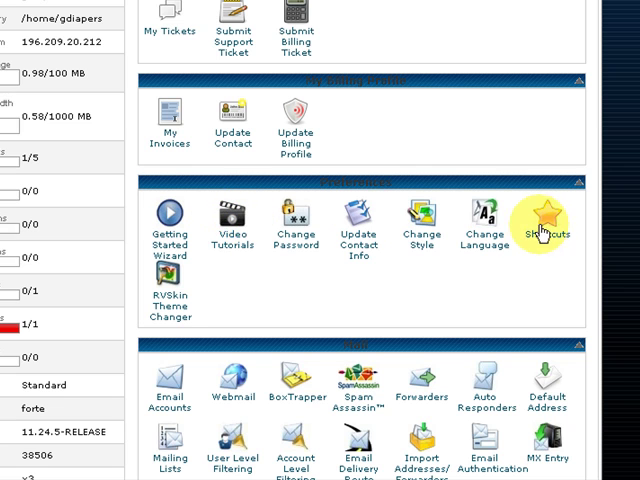
pyautogui.moveTo(170, 218)
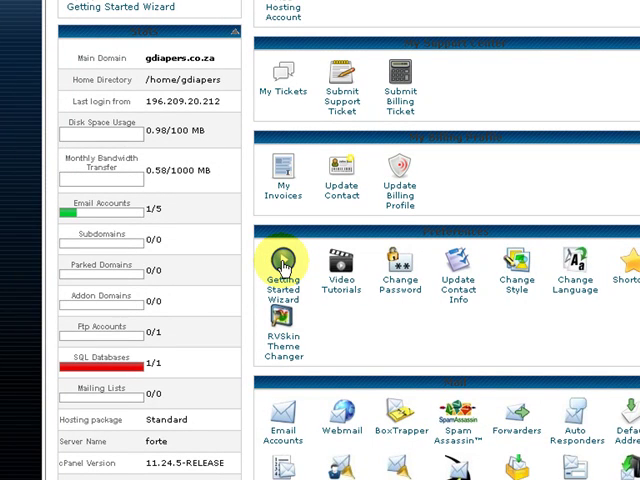
# Launch the Getting Started Wizard, skip language choice, and reach How your site works.
pyautogui.click(283, 262)
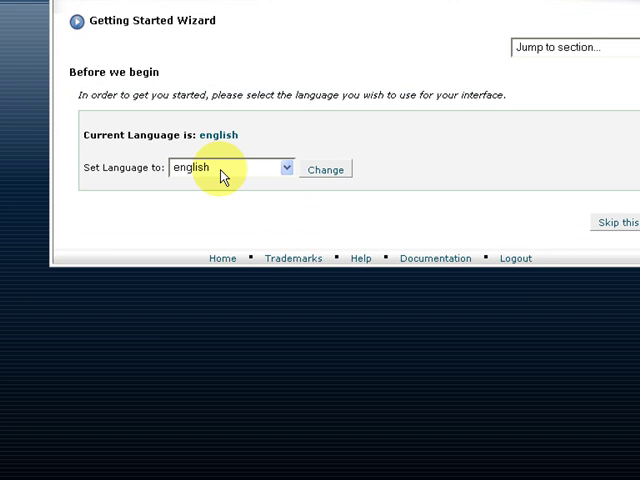
pyautogui.moveTo(585, 231)
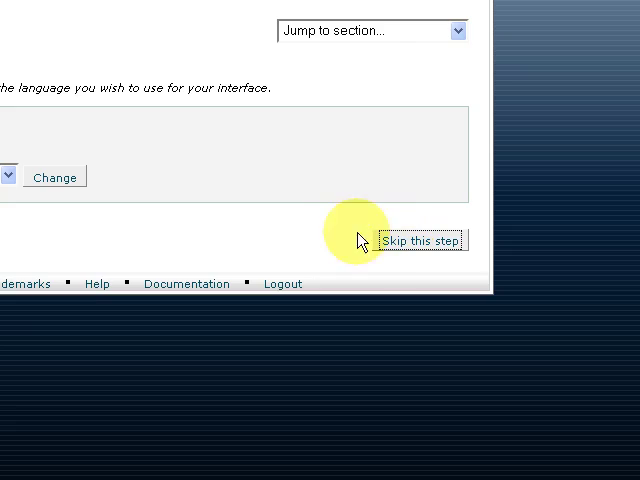
pyautogui.click(422, 240)
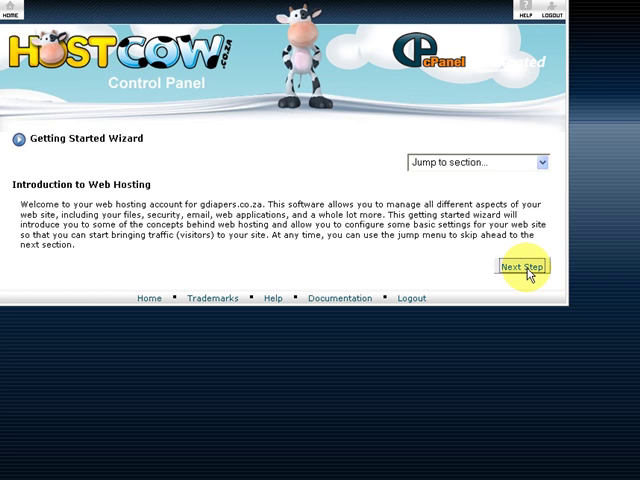
pyautogui.click(527, 266)
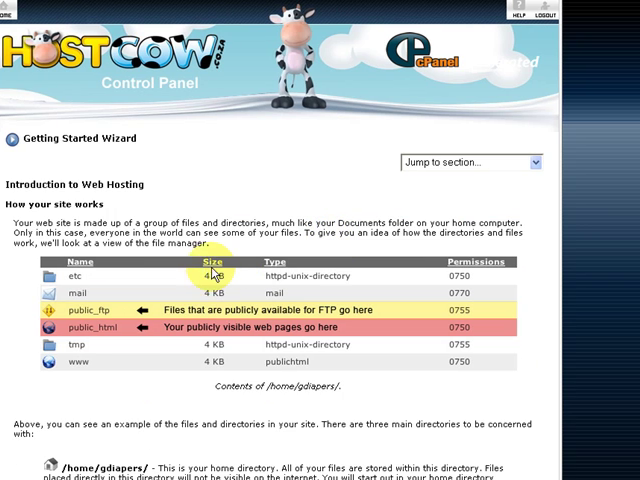
pyautogui.scroll(-3)
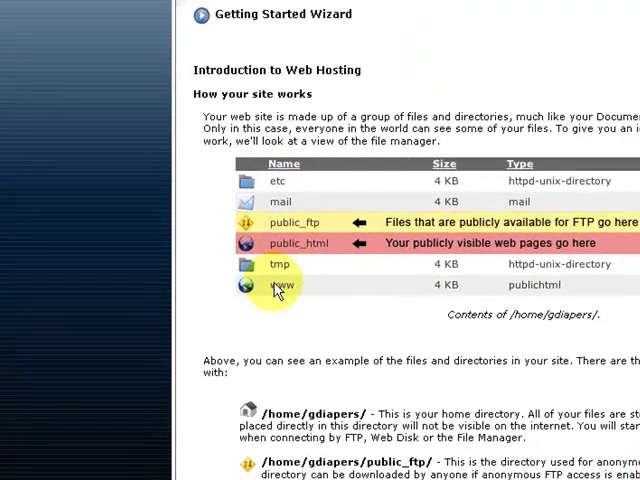
pyautogui.moveTo(358, 245)
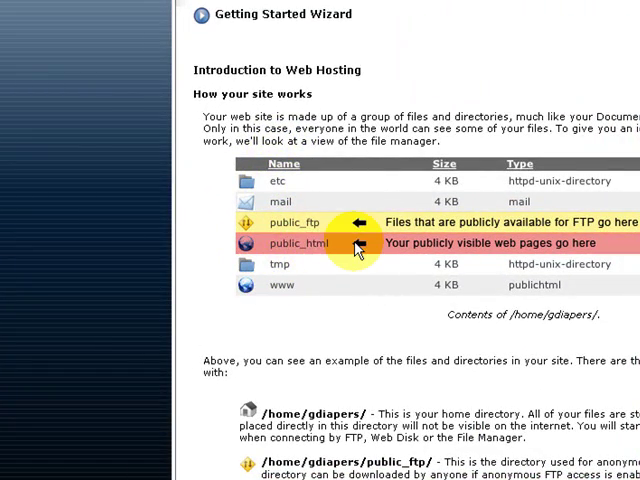
pyautogui.moveTo(339, 248)
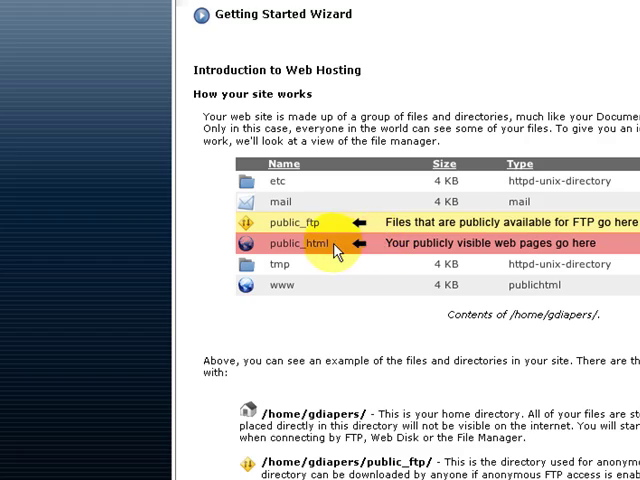
# Highlight the /home/gdiapers/ and /home/gdiapers/public_ftp/ directory paths on the introduction page.
pyautogui.scroll(-3)
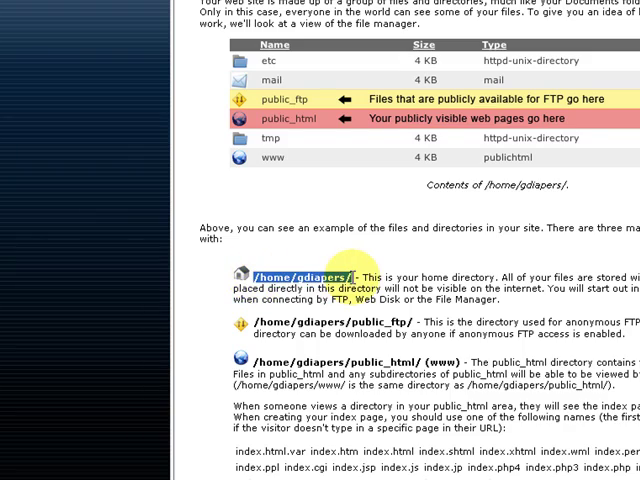
pyautogui.scroll(-3)
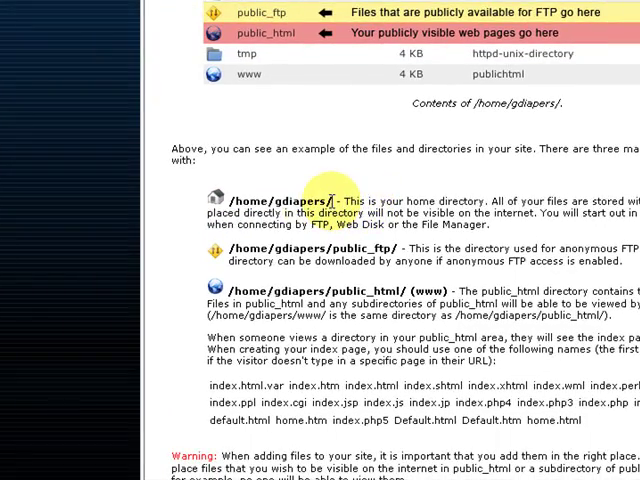
pyautogui.doubleClick(278, 199)
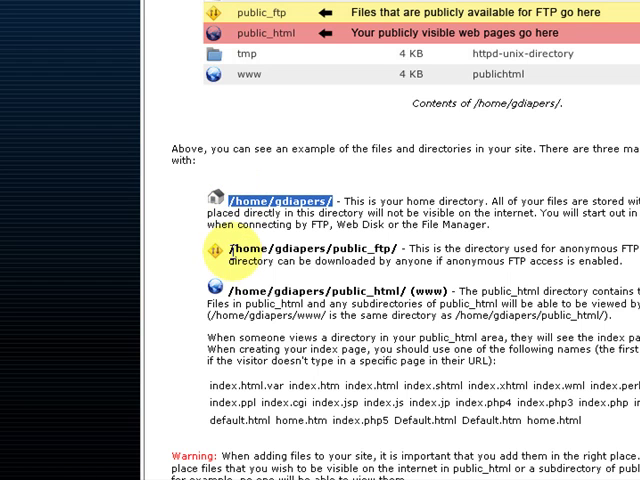
pyautogui.doubleClick(310, 248)
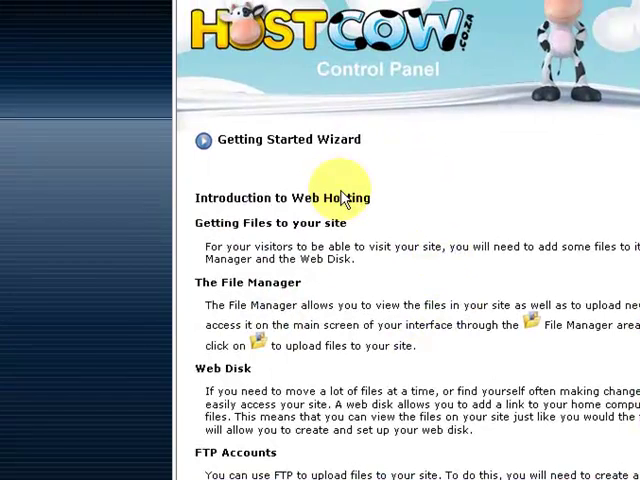
pyautogui.moveTo(345, 285)
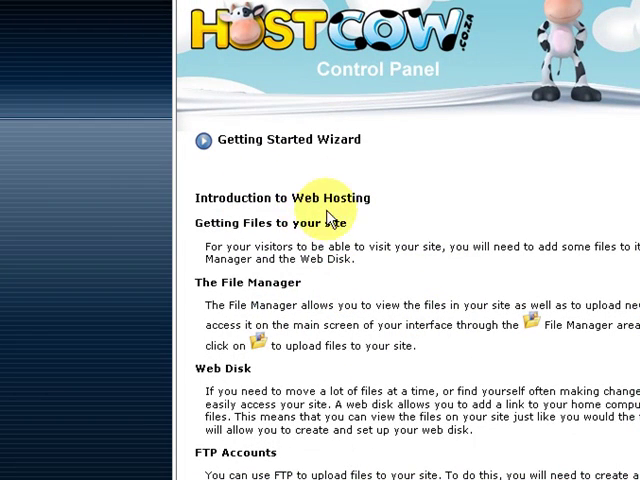
pyautogui.scroll(-3)
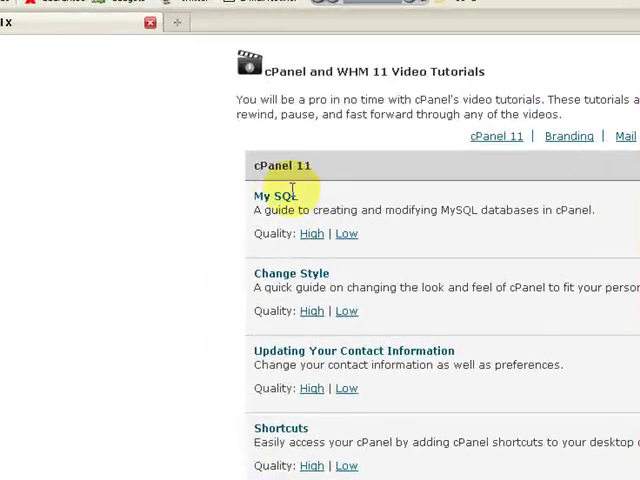
# Scroll through the cPanel 11 tutorials covering MySQL, style changes and shortcuts.
pyautogui.scroll(-3)
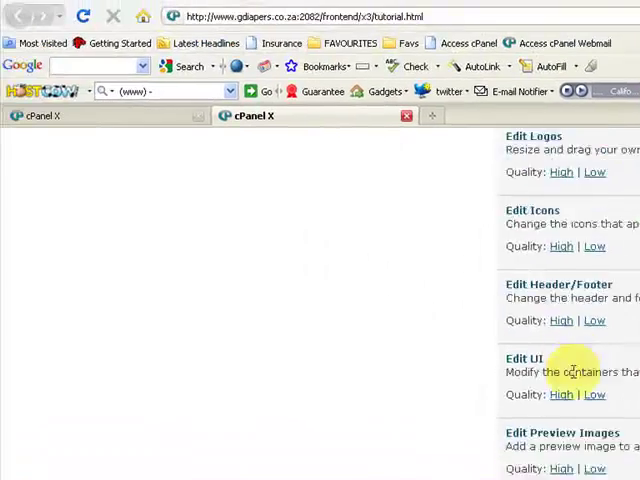
pyautogui.scroll(-3)
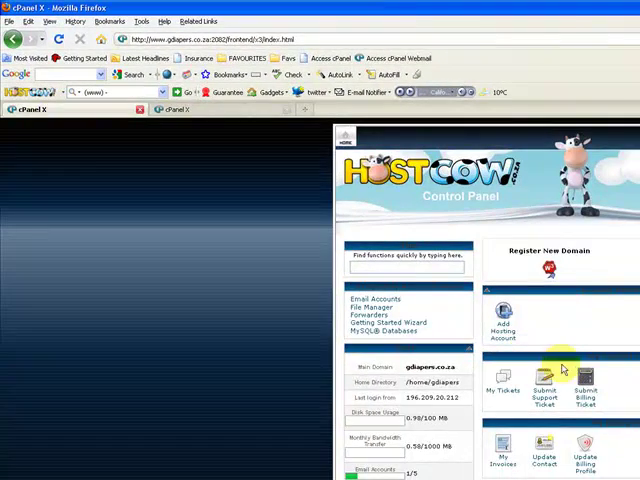
# Scroll down to Preferences and open the Change Password page.
pyautogui.scroll(-3)
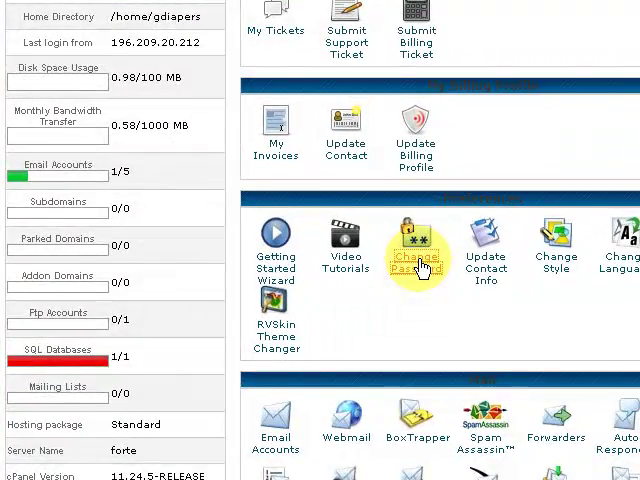
pyautogui.click(417, 237)
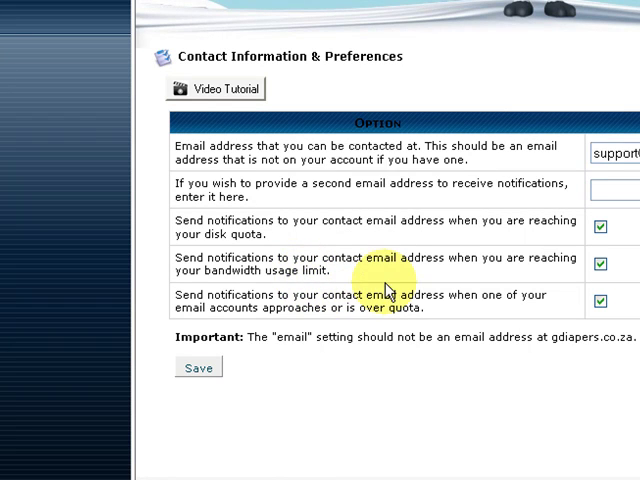
pyautogui.moveTo(230, 200)
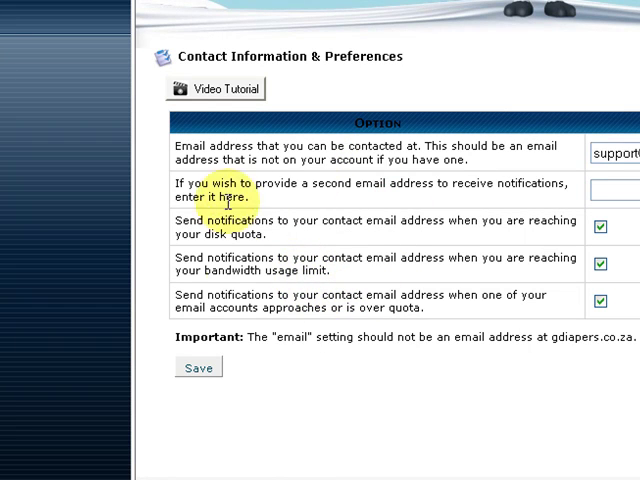
pyautogui.moveTo(377, 160)
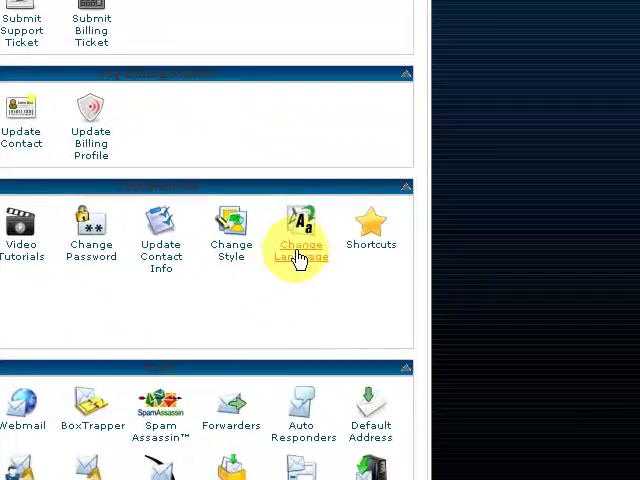
pyautogui.moveTo(320, 280)
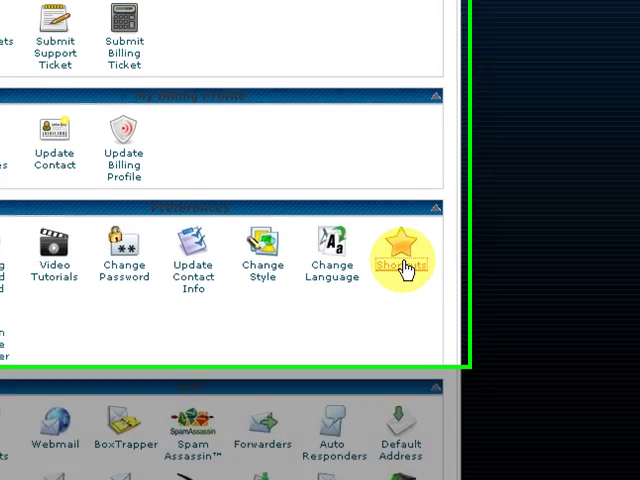
# Open the Shortcuts preference from the Preferences section.
pyautogui.click(401, 253)
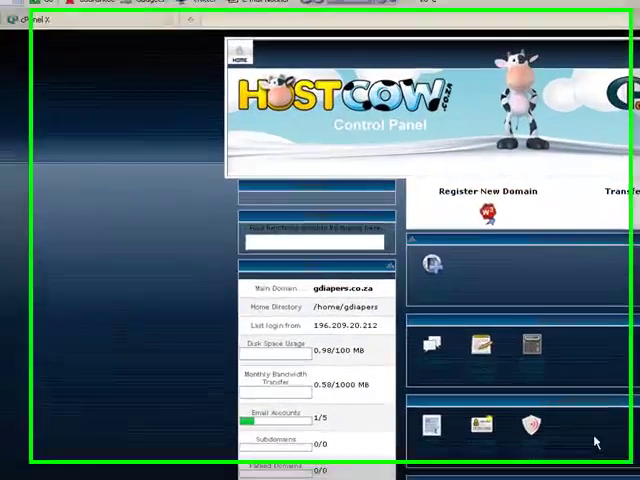
# Scroll down to the RVSkin Theme Changer offering themes such as rvskinlight.
pyautogui.scroll(-3)
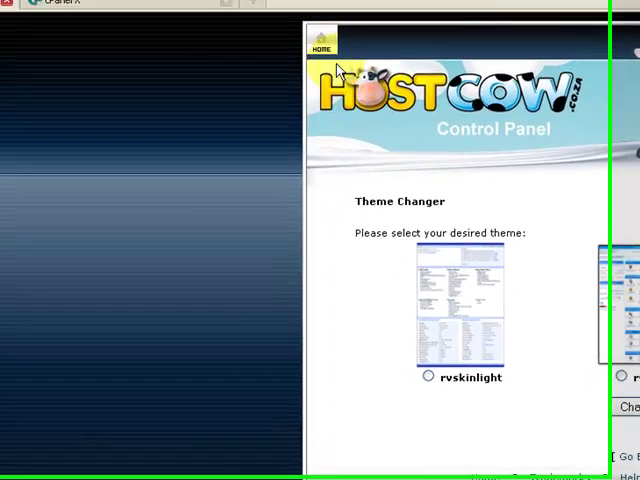
# Return to the cPanel home and open Downloadable Templates under Software.
pyautogui.click(322, 40)
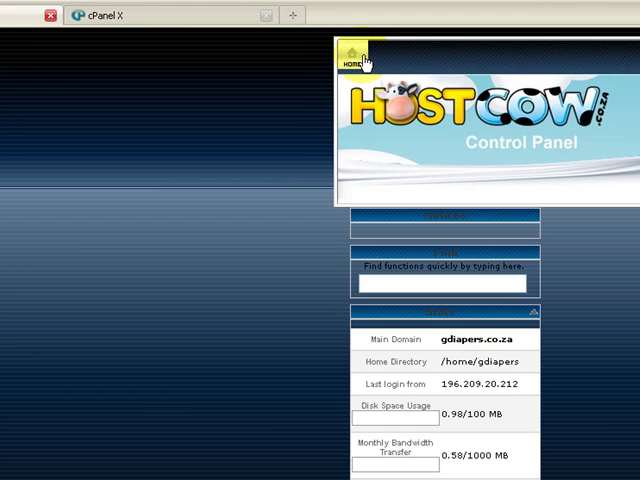
pyautogui.scroll(-3)
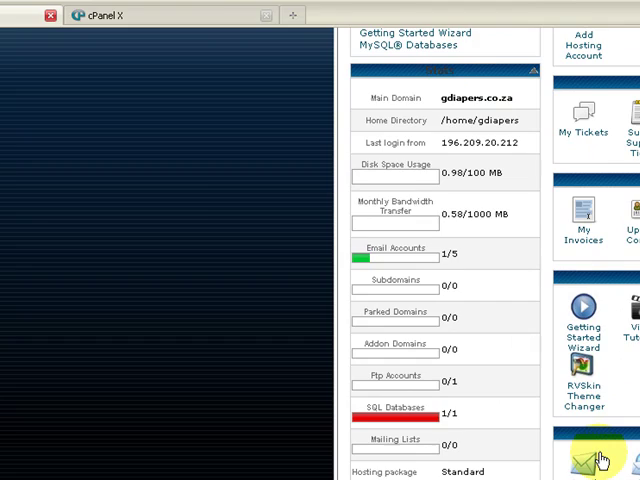
pyautogui.scroll(-3)
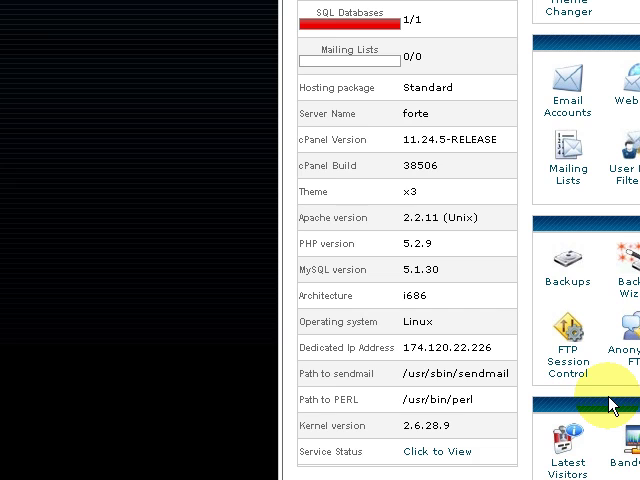
pyautogui.scroll(-3)
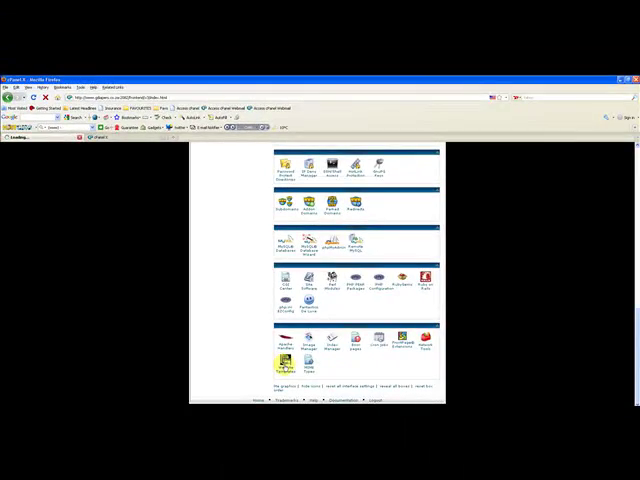
pyautogui.click(283, 362)
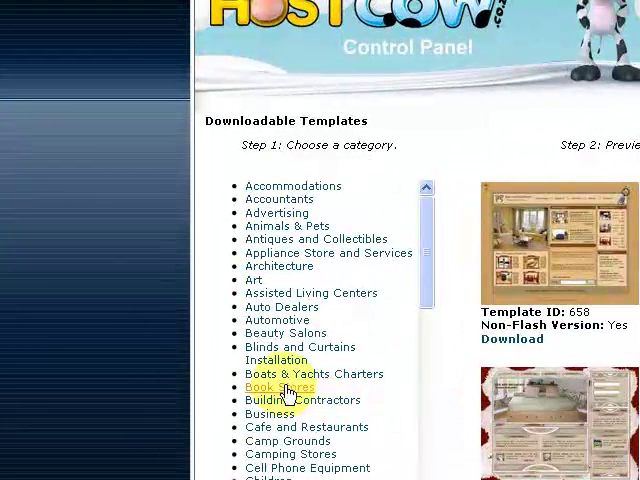
# Browse the Book Stores and Business template categories.
pyautogui.click(270, 414)
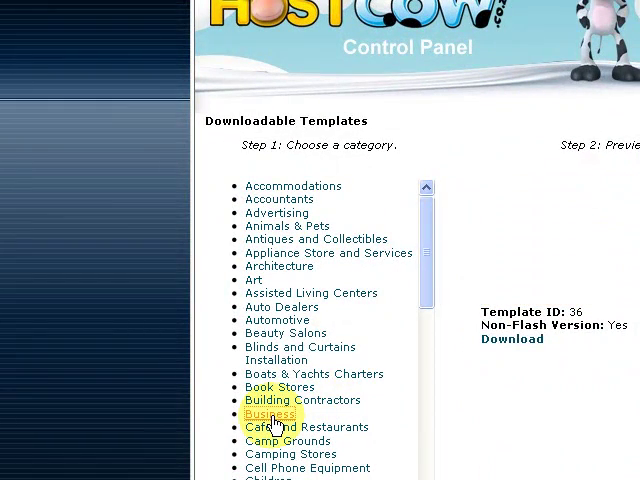
pyautogui.click(269, 414)
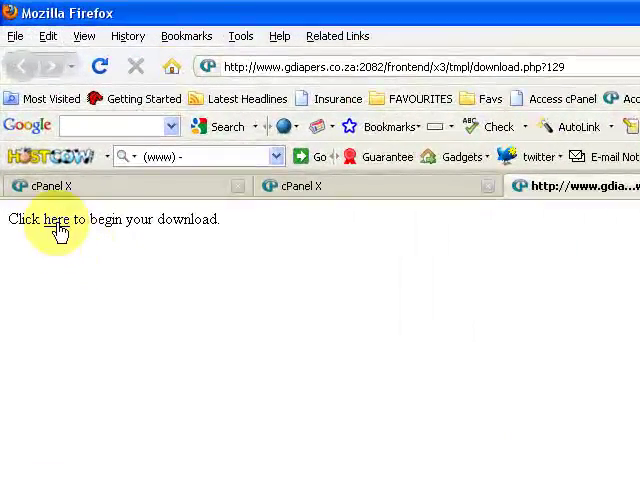
# Start downloading template 129 via the 'here' link.
pyautogui.click(57, 219)
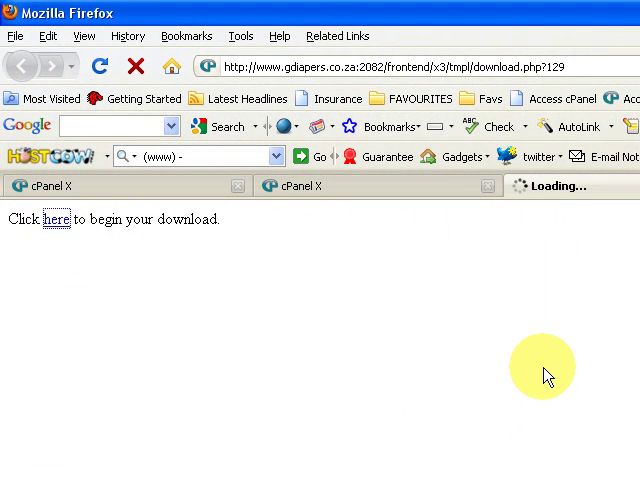
pyautogui.moveTo(437, 230)
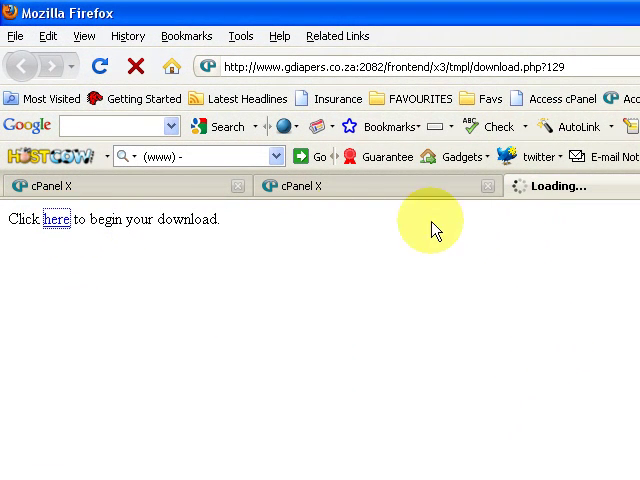
pyautogui.click(58, 219)
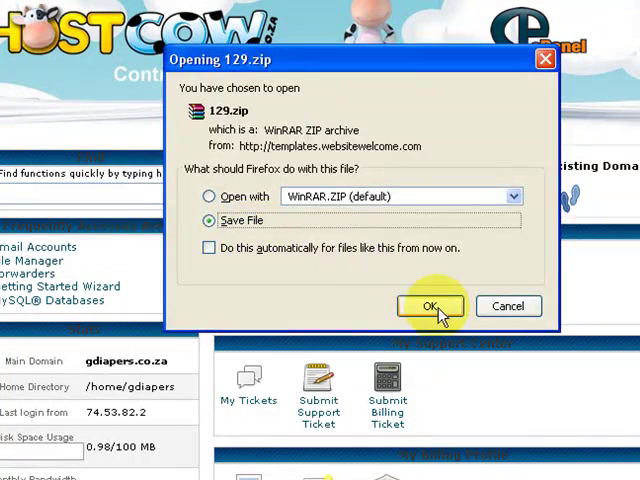
# Confirm saving the 129.zip template archive.
pyautogui.click(431, 306)
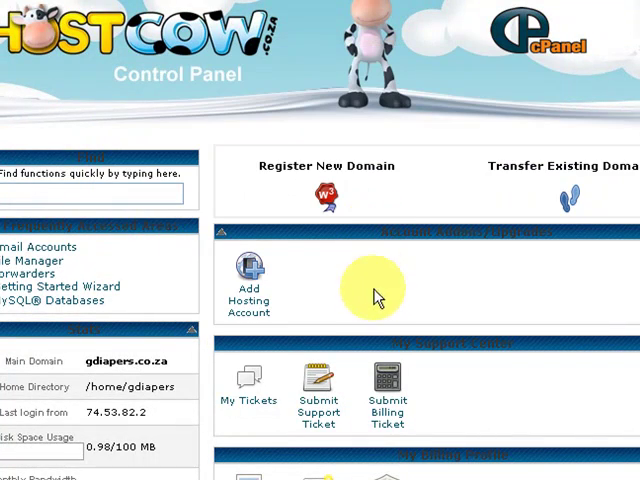